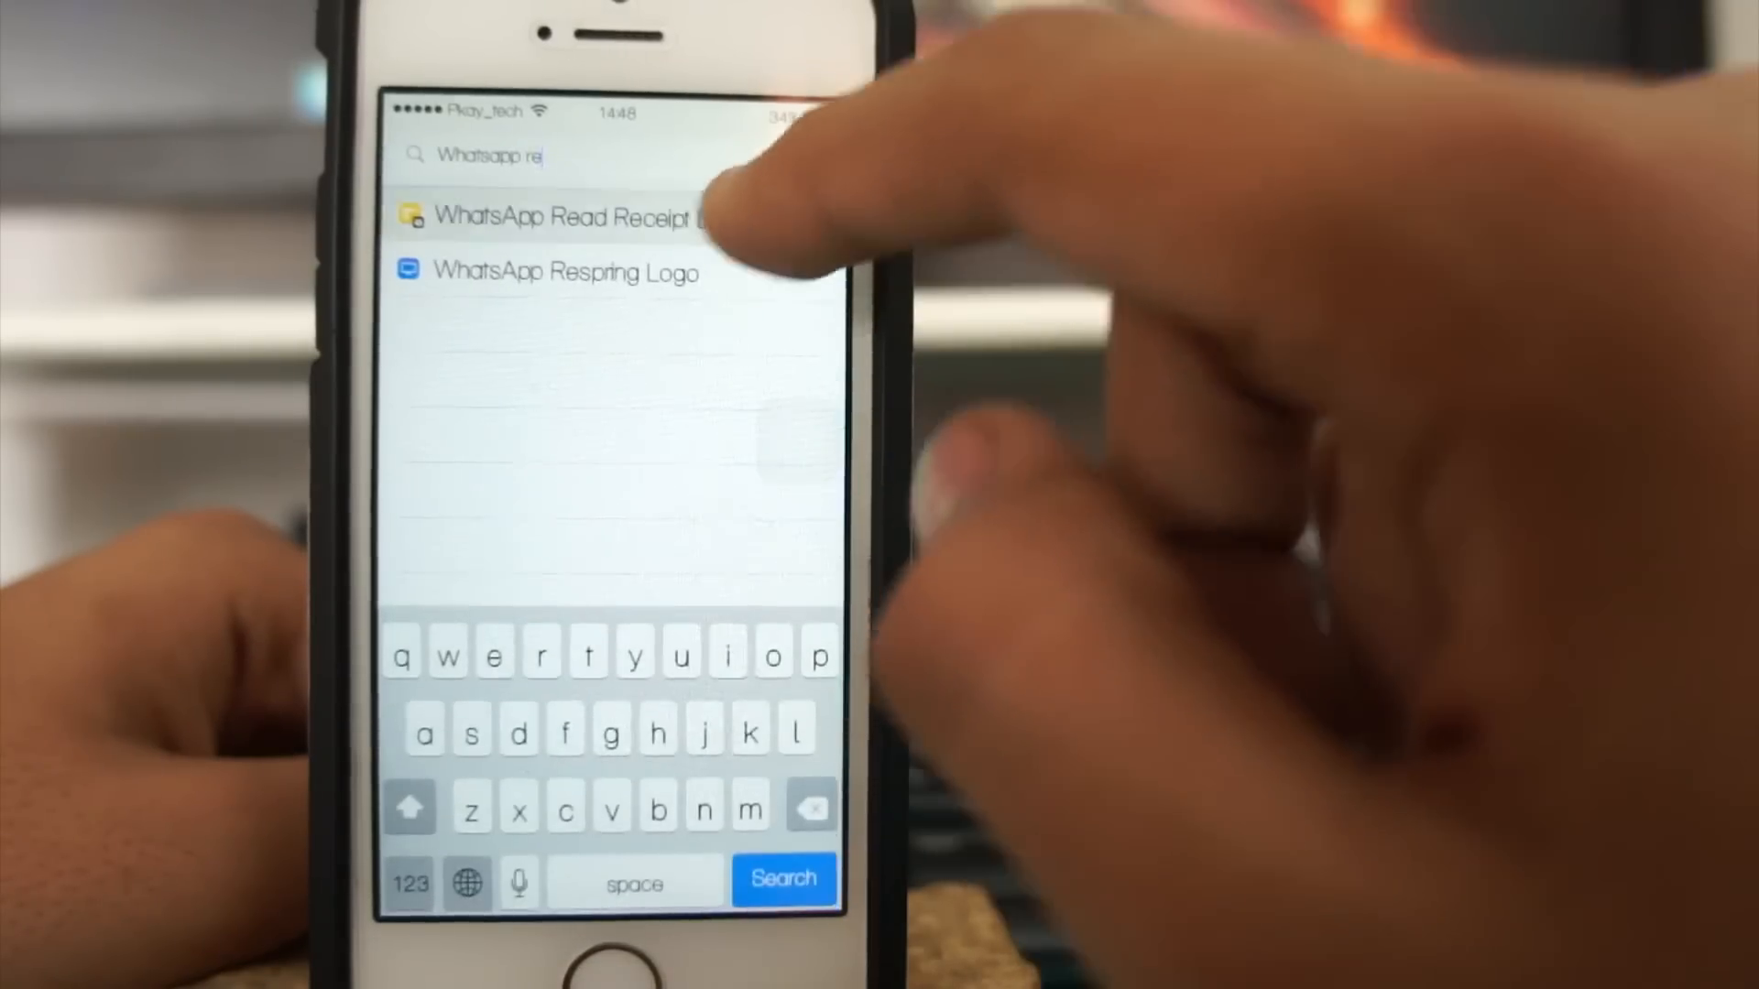
- Open the WhatsApp Read Receipt tweak entry from the Cydia search results
left_click(559, 217)
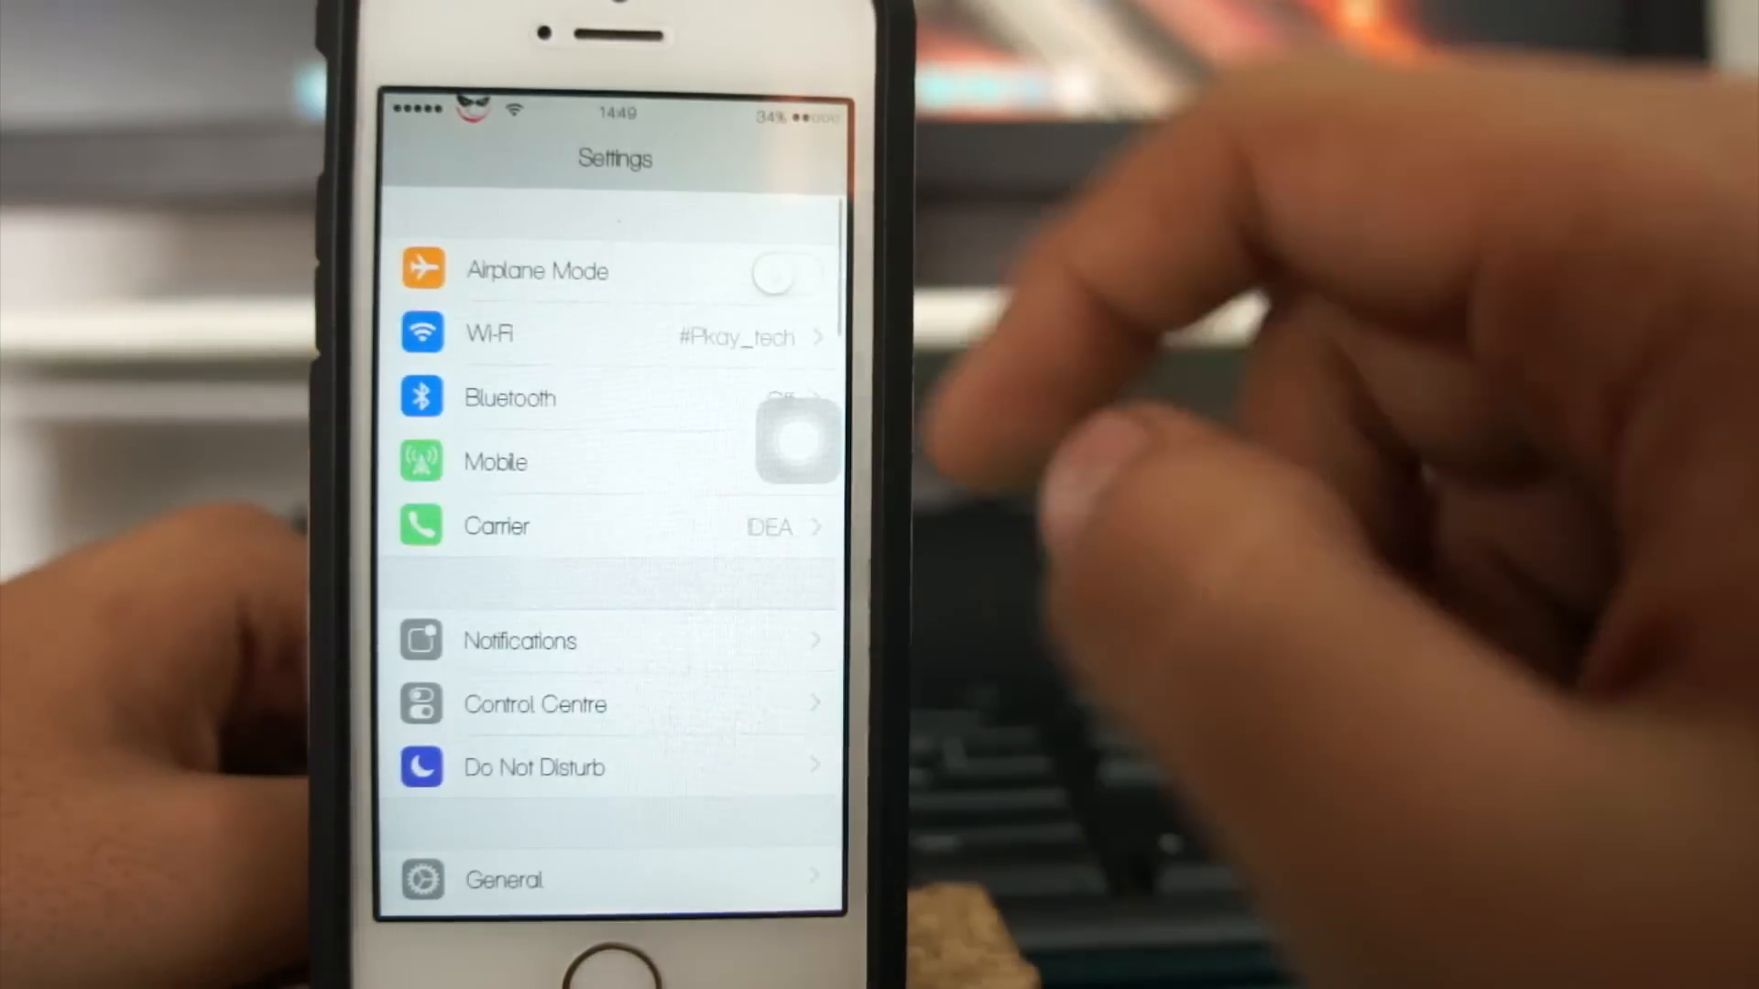
- Scroll to the tweaks section and enter the WA Read Receipts Disabler preferences page
scroll("down", 3)
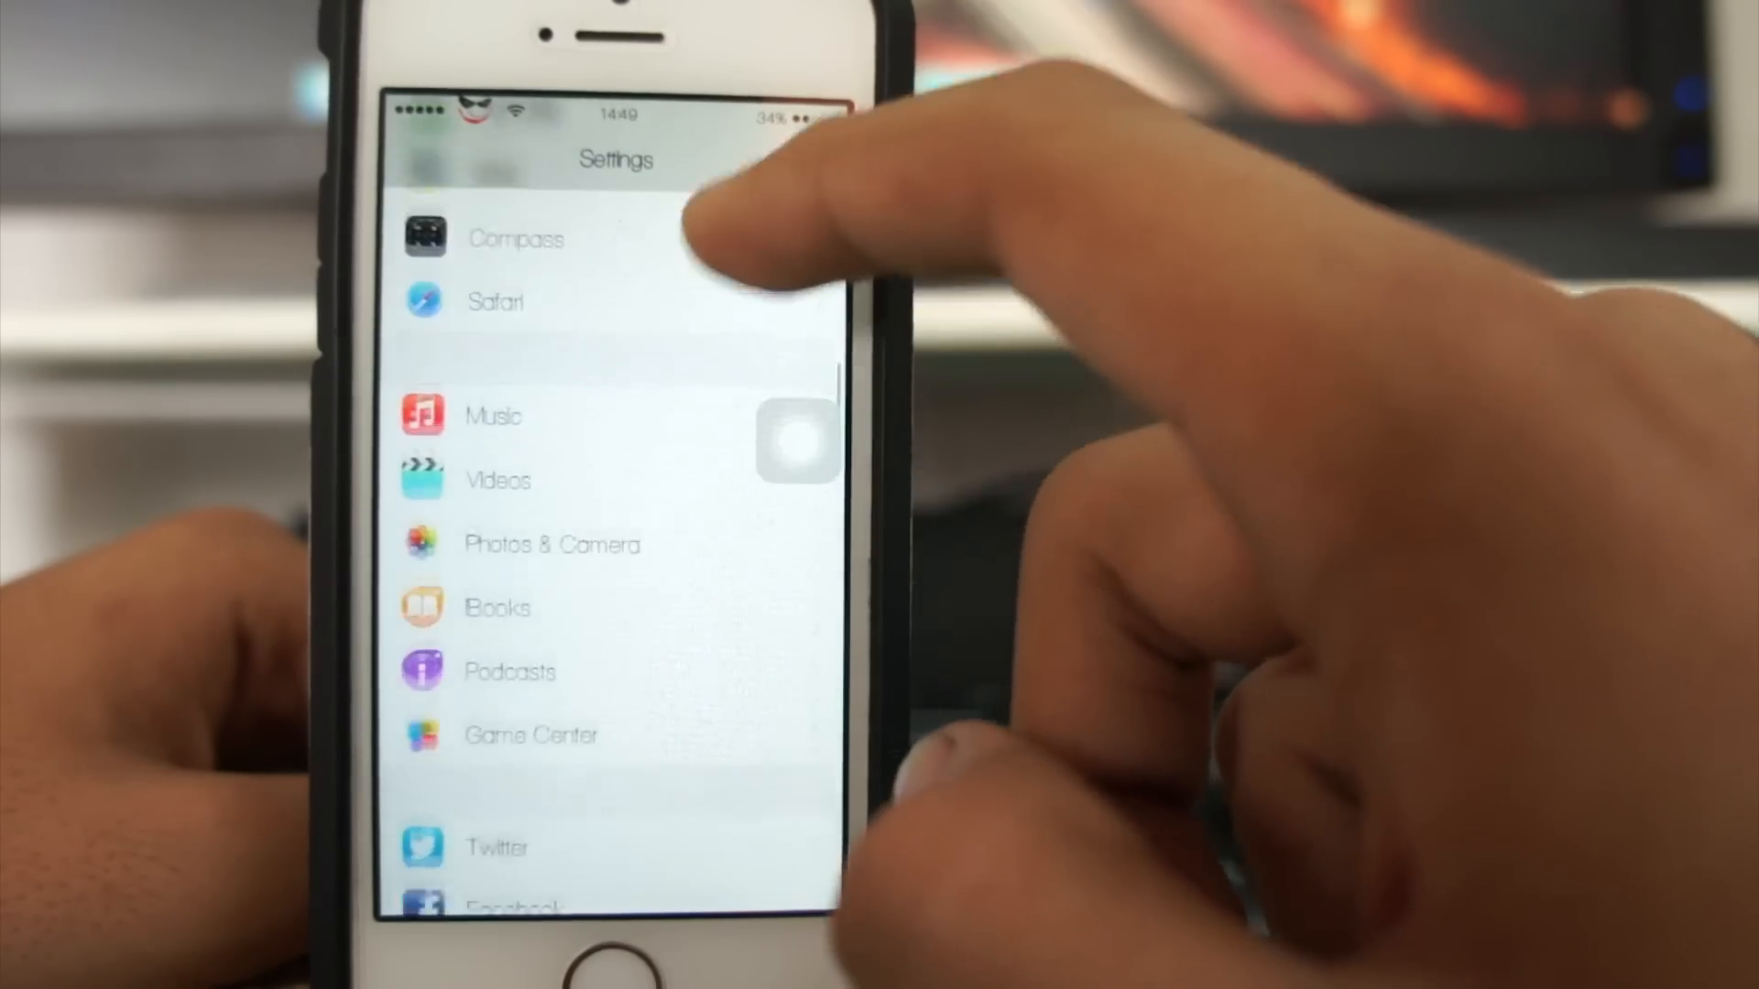
scroll("down", 3)
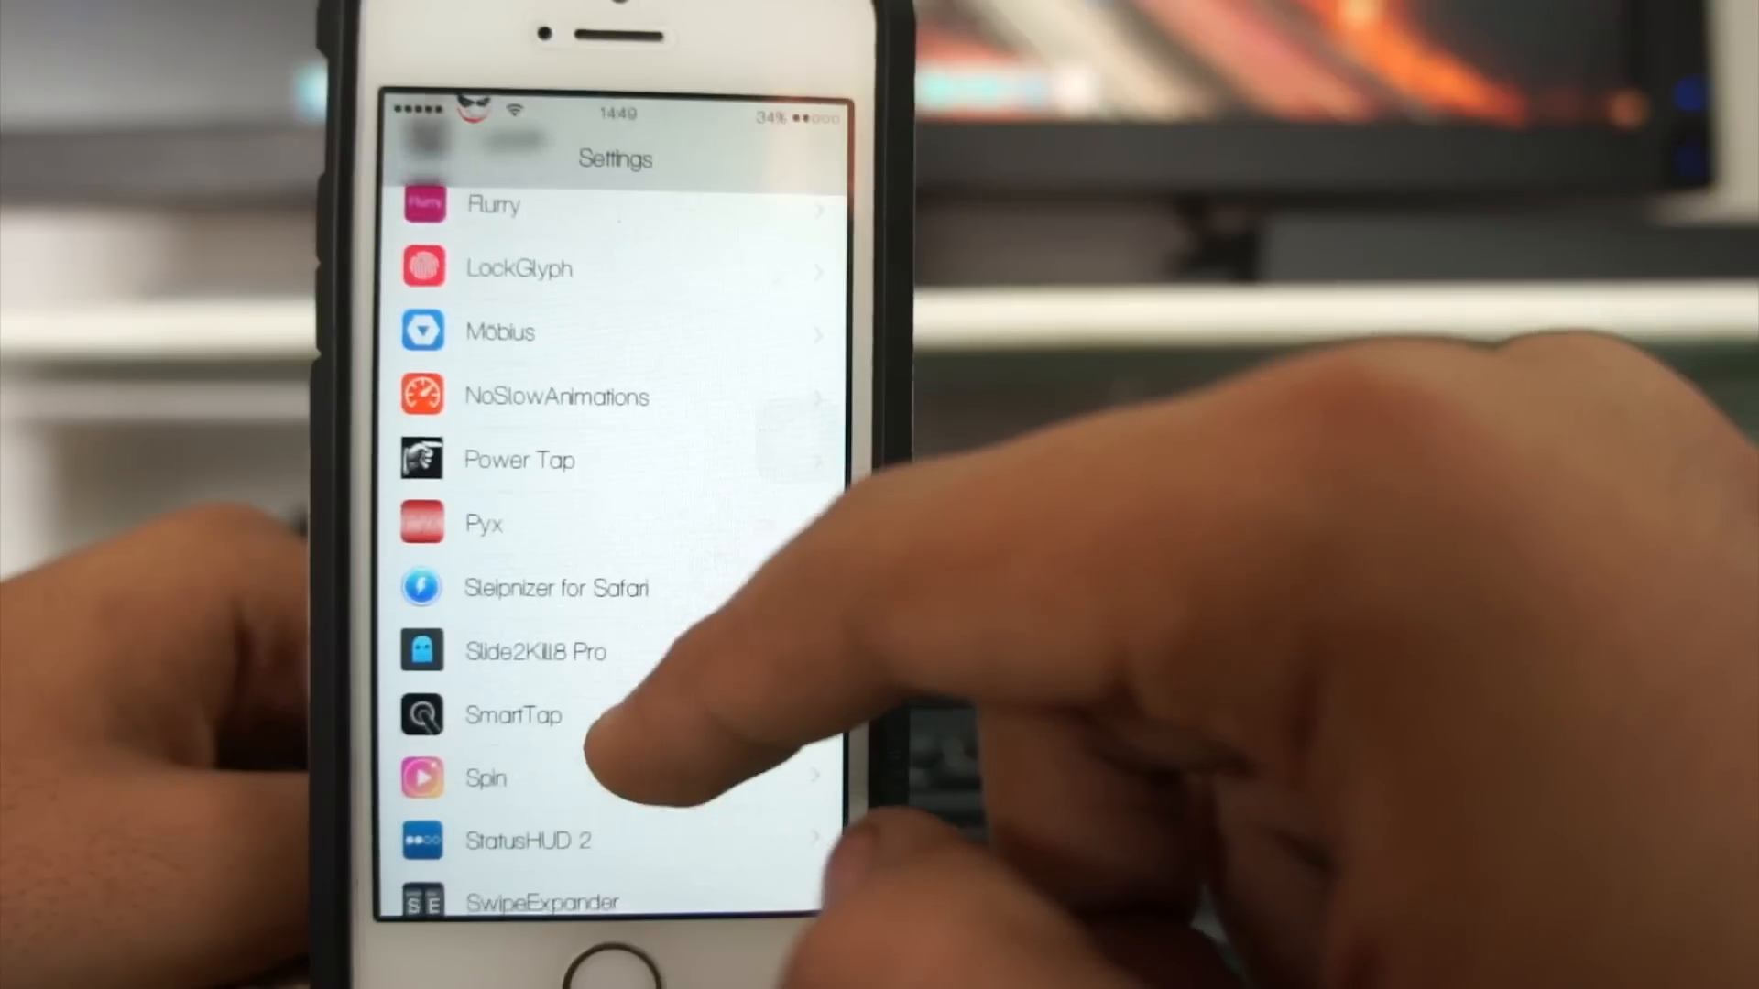
scroll("down", 3)
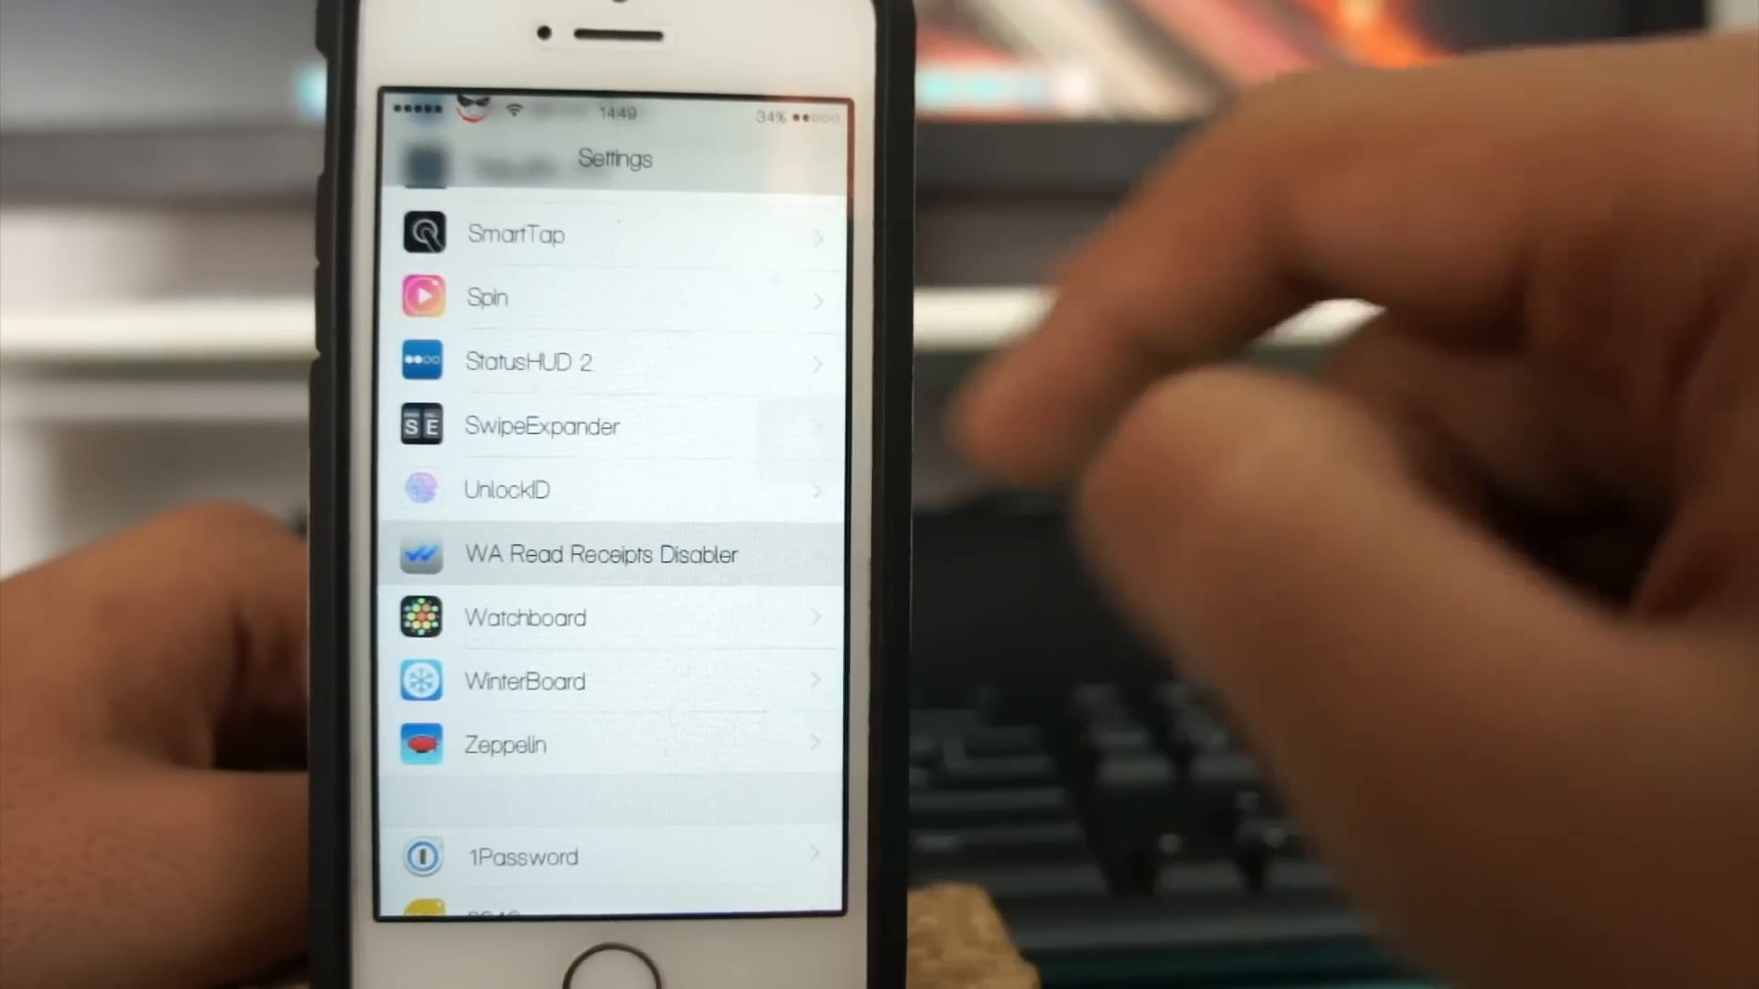
left_click(601, 553)
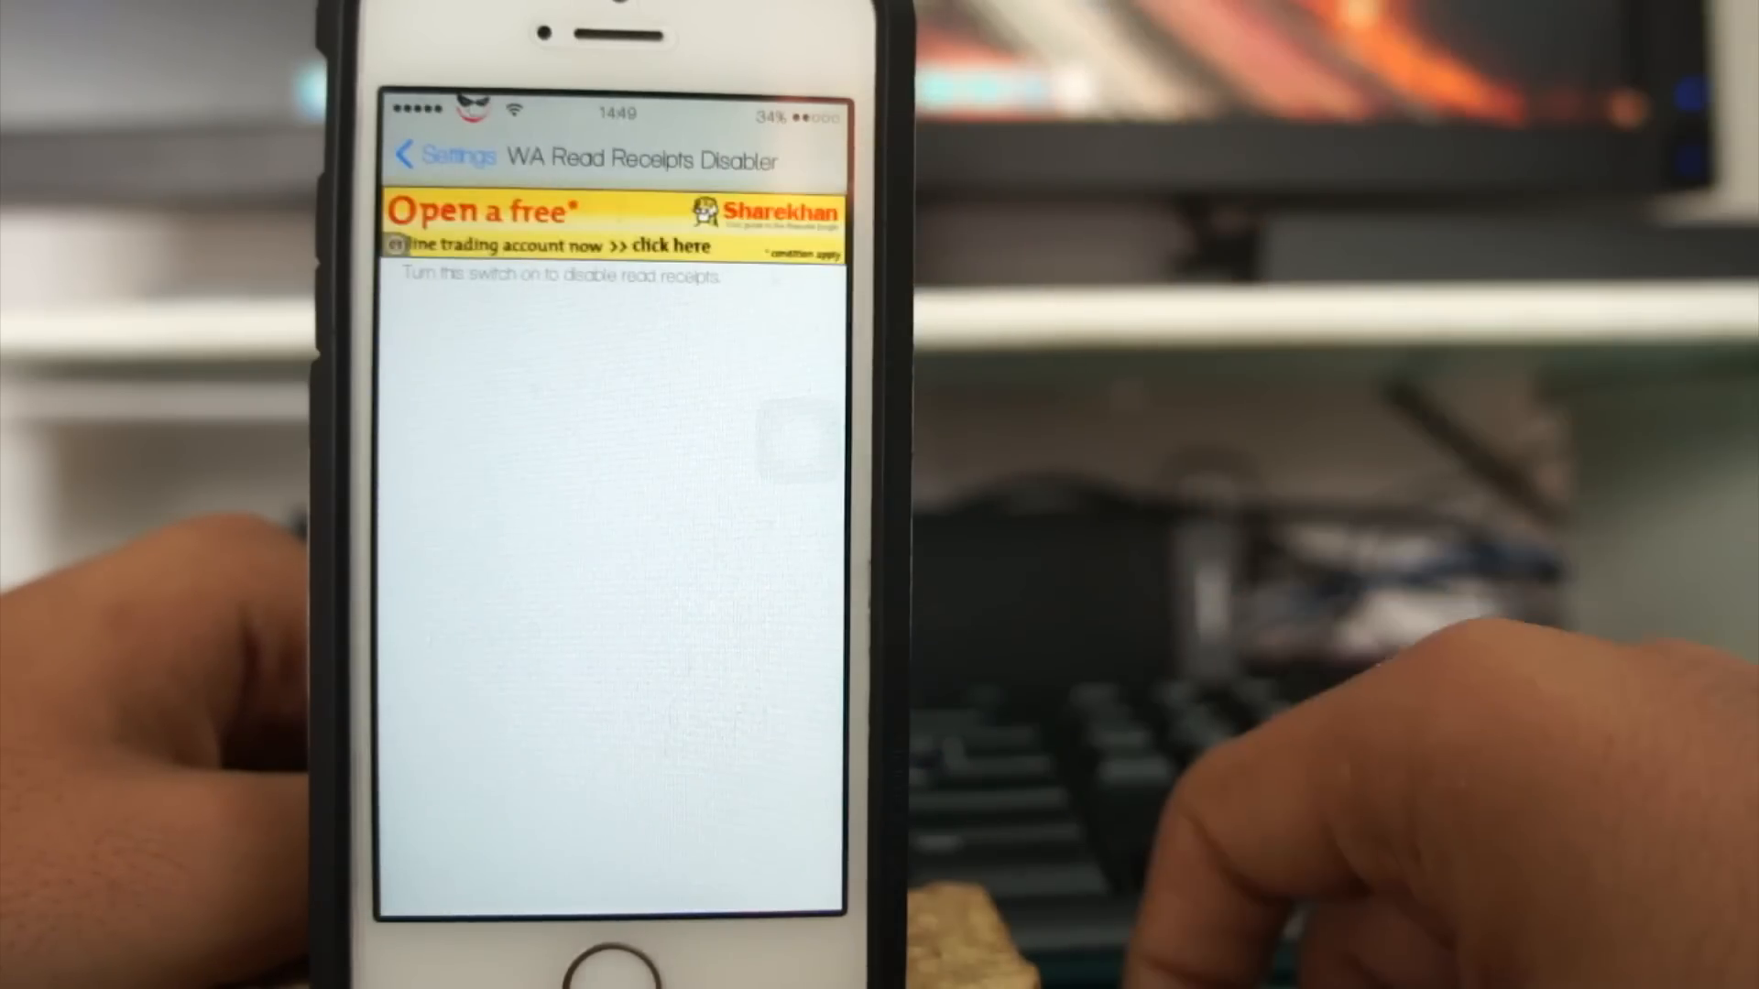